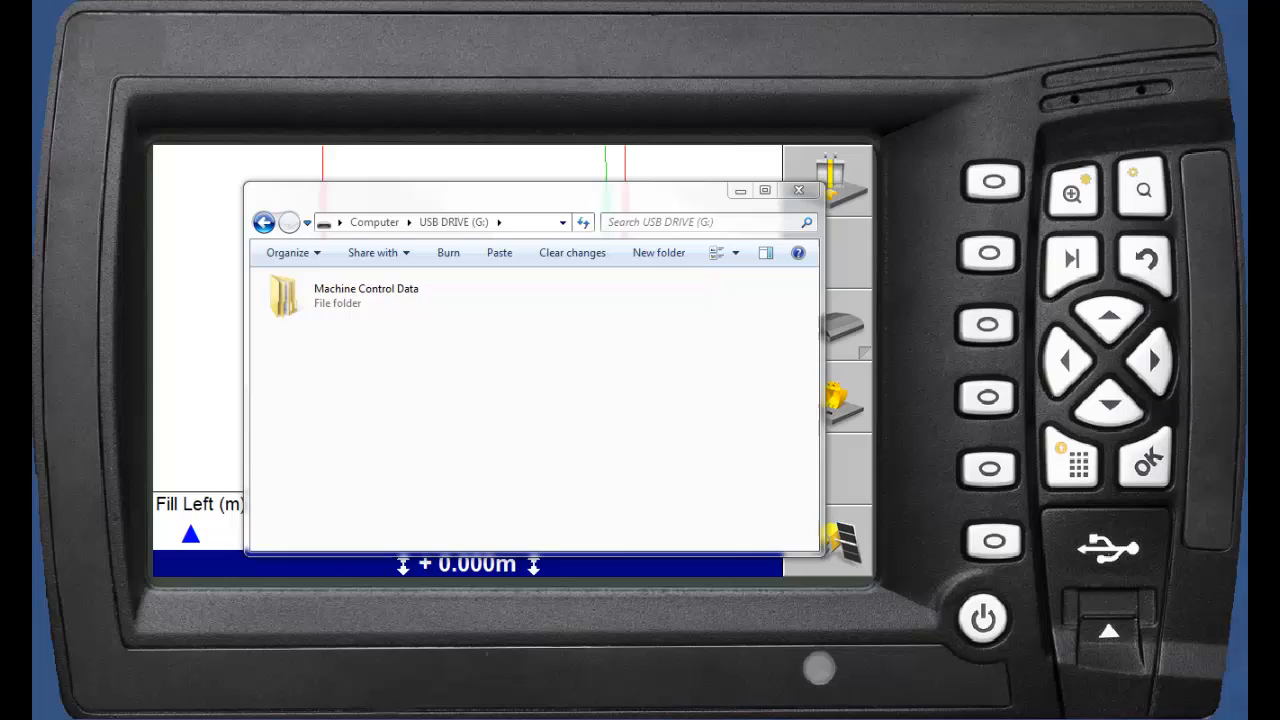
- Open the Machine Control Data folder on the USB drive (G:)
click(366, 296)
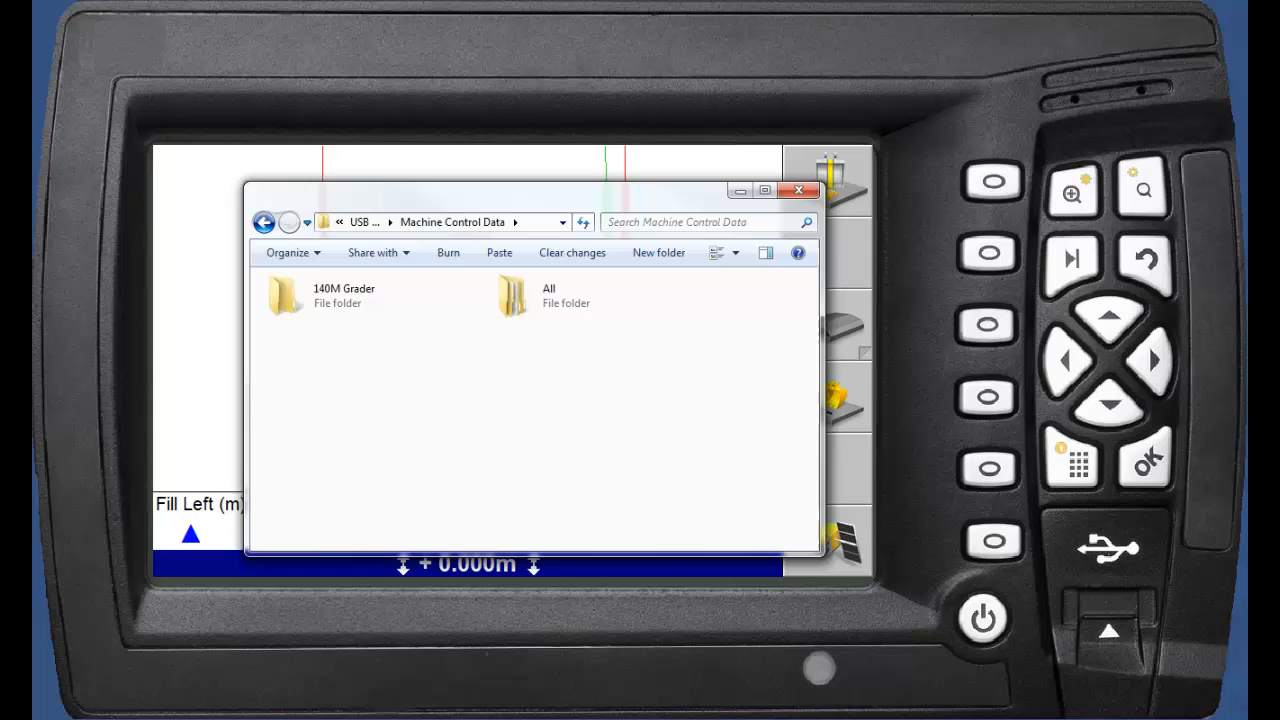
- Open the All folder revealing Design 2 Revision B, then close the Explorer window
click(548, 296)
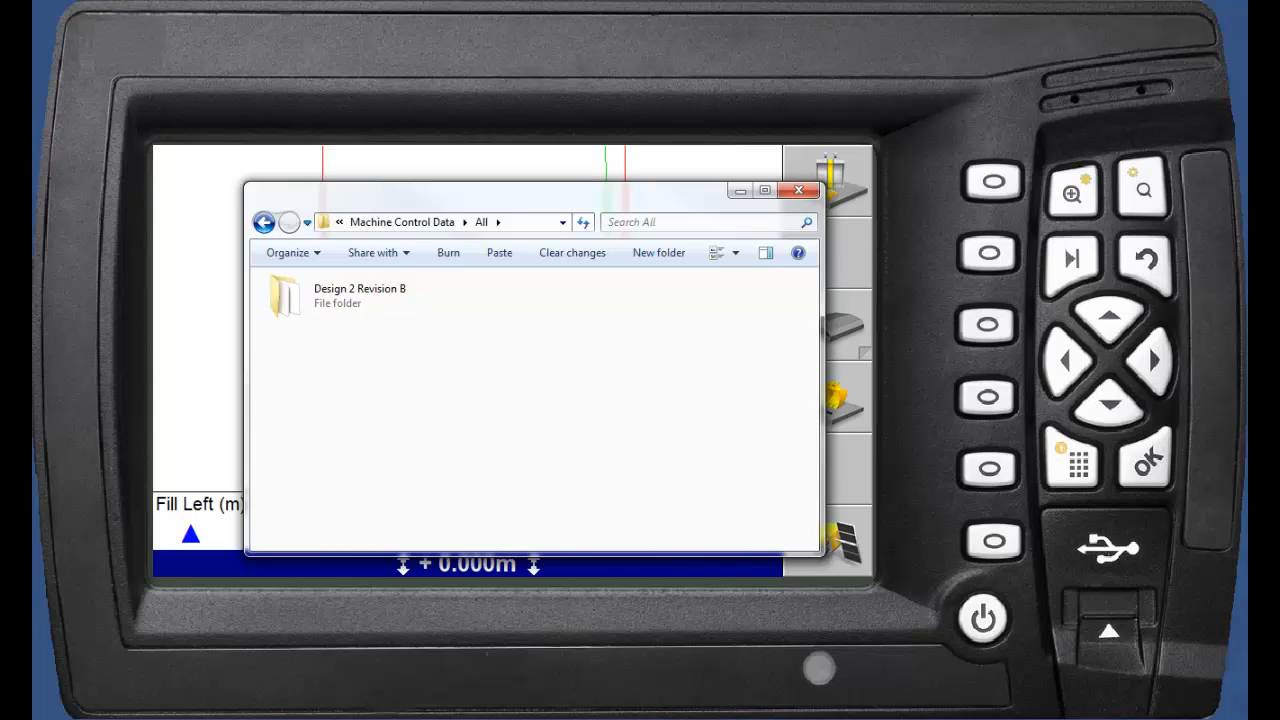
click(360, 296)
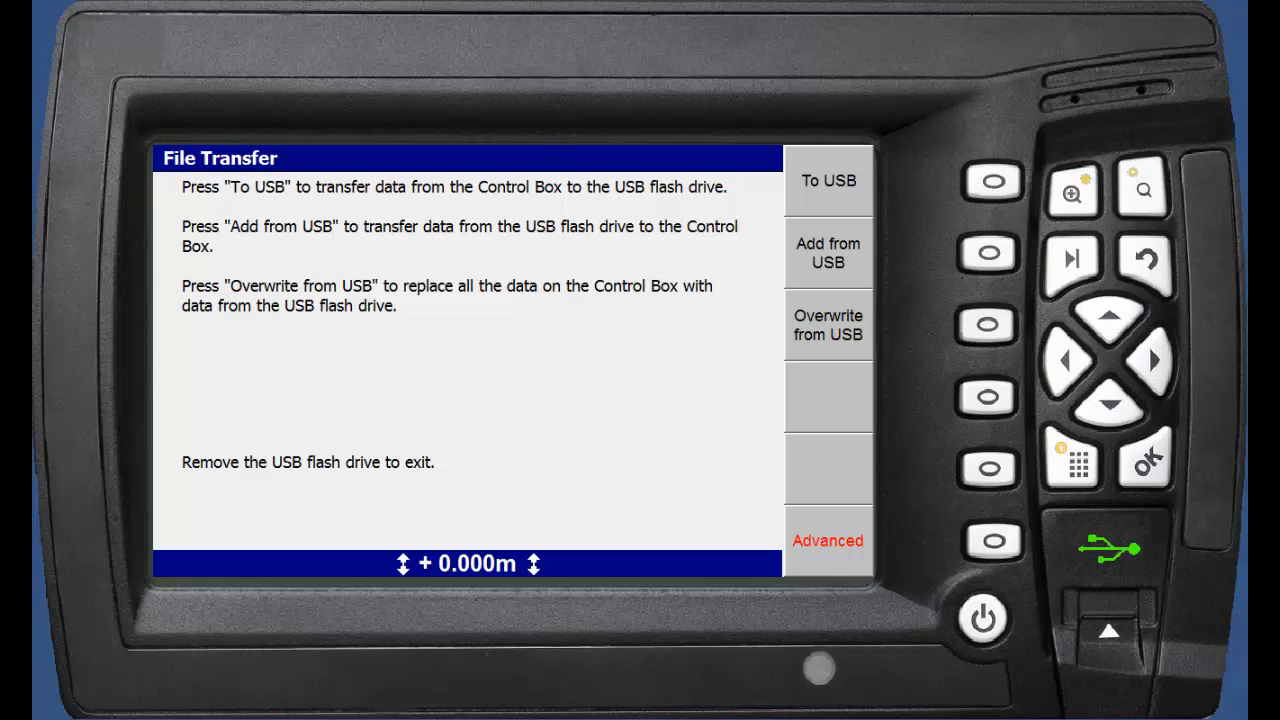
- Choose the first File Transfer option on the CB460, the offset readout showing N/A
click(828, 252)
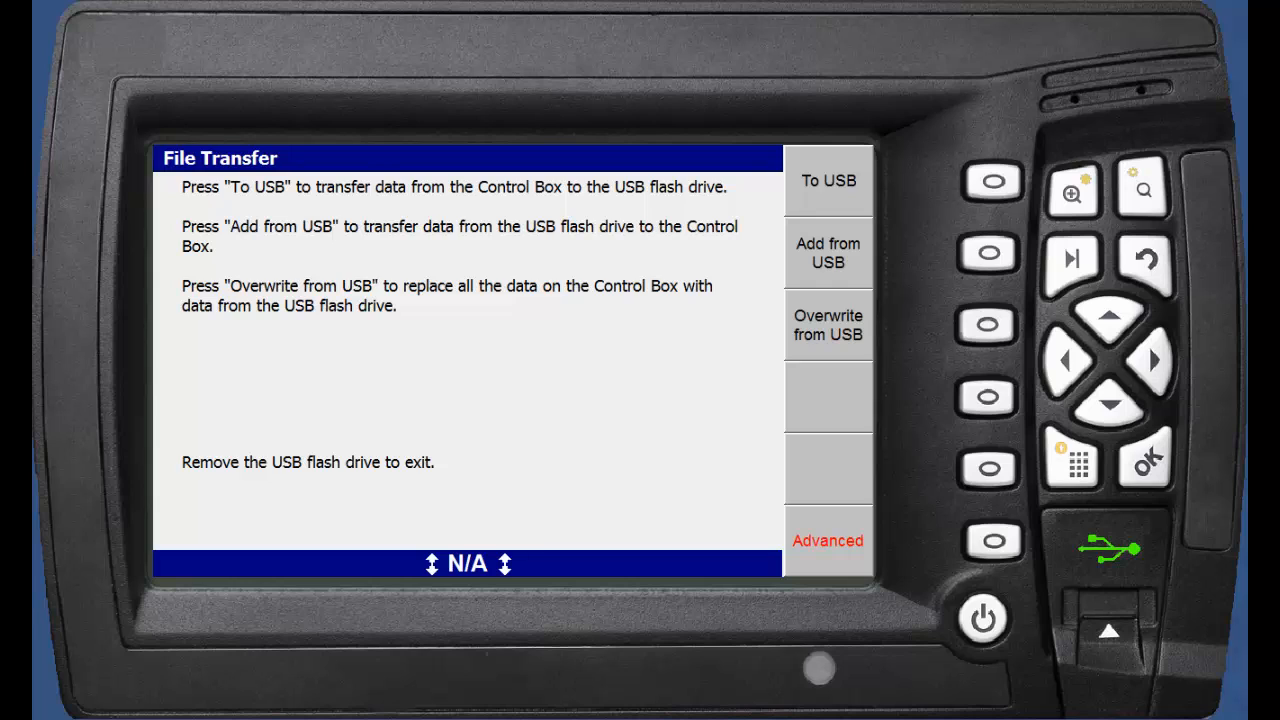
- Use the Add from USB soft key to reach the Delete Designs list of four revisions
click(828, 540)
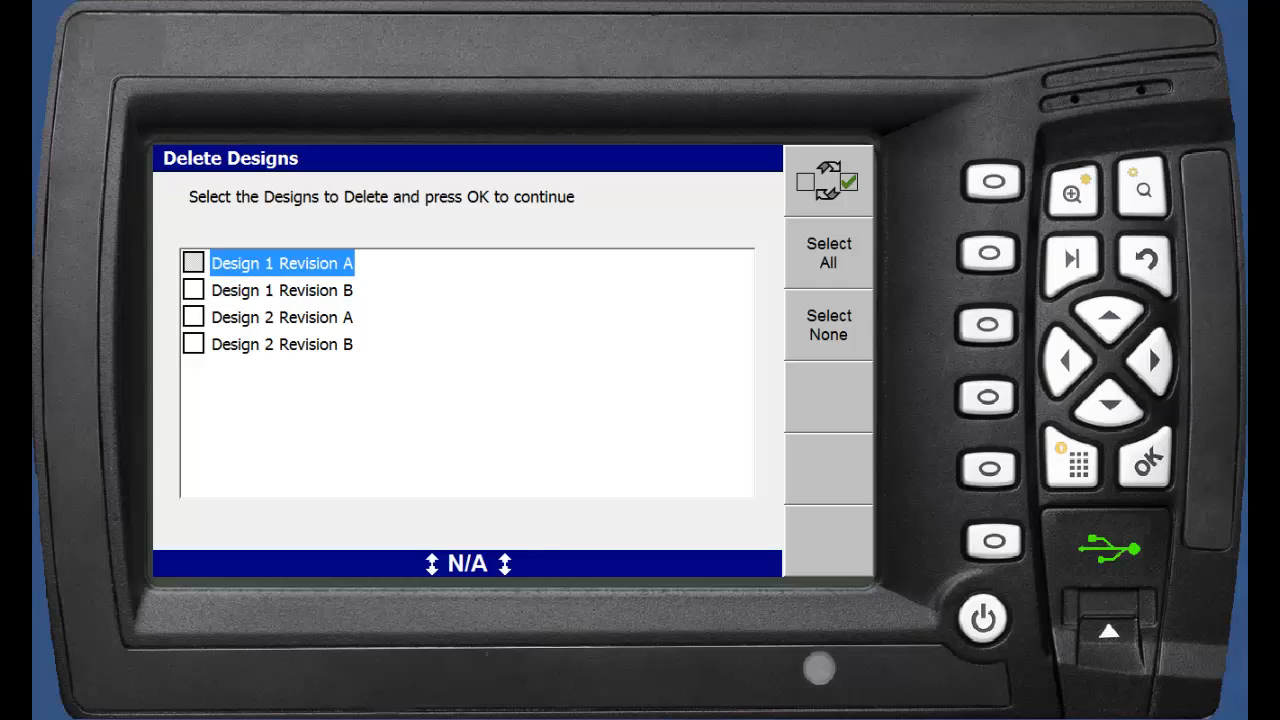
- Tick Design 1 Revision A and Design 2 Revision A for deletion and confirm with OK
click(828, 252)
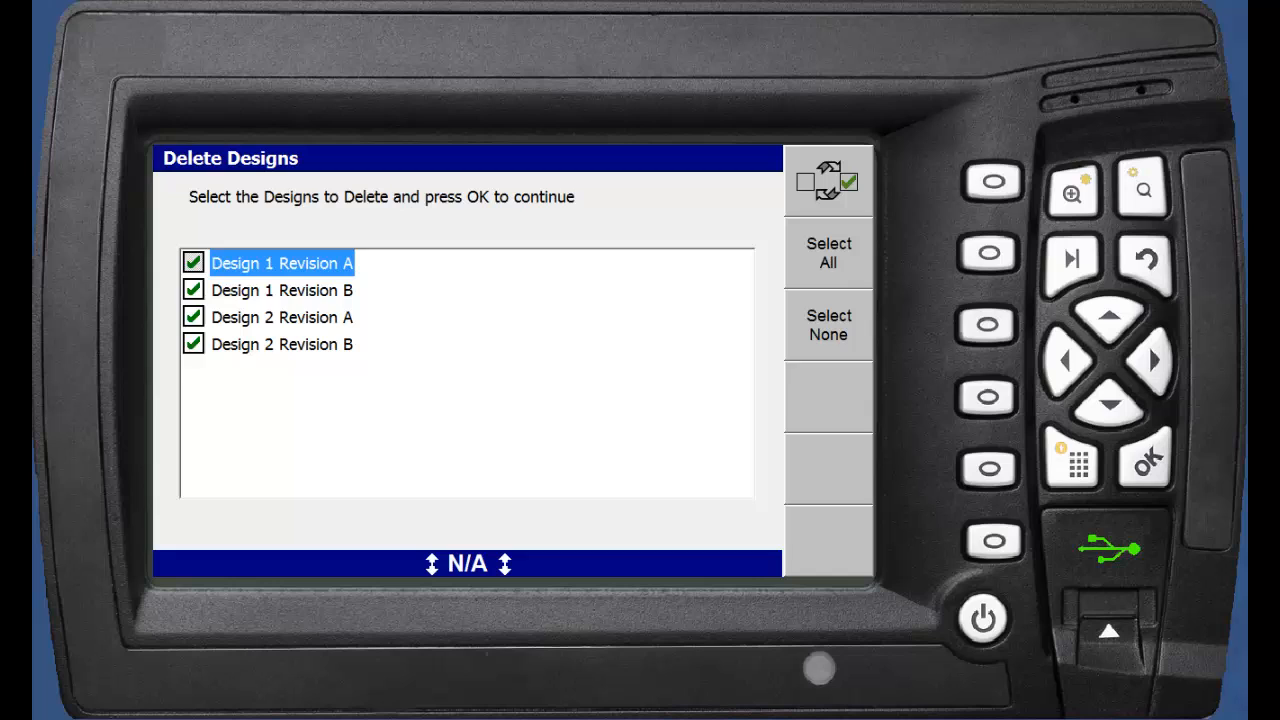
click(828, 324)
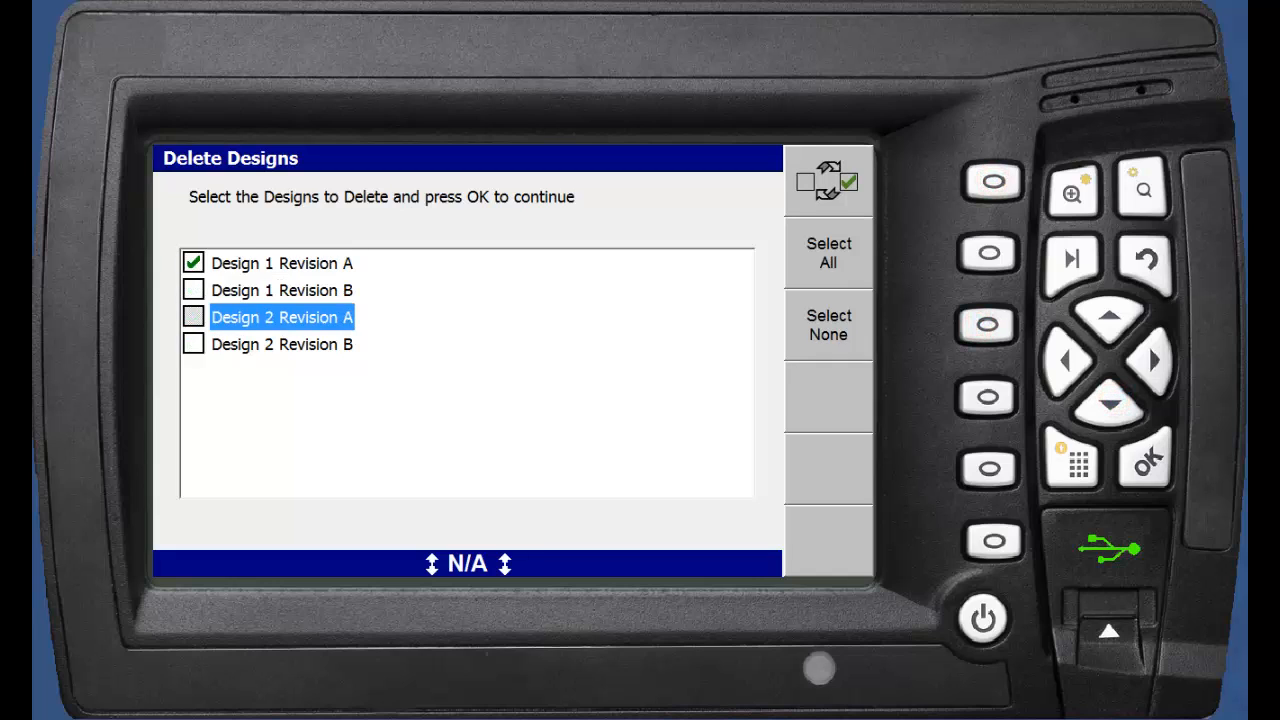
click(192, 316)
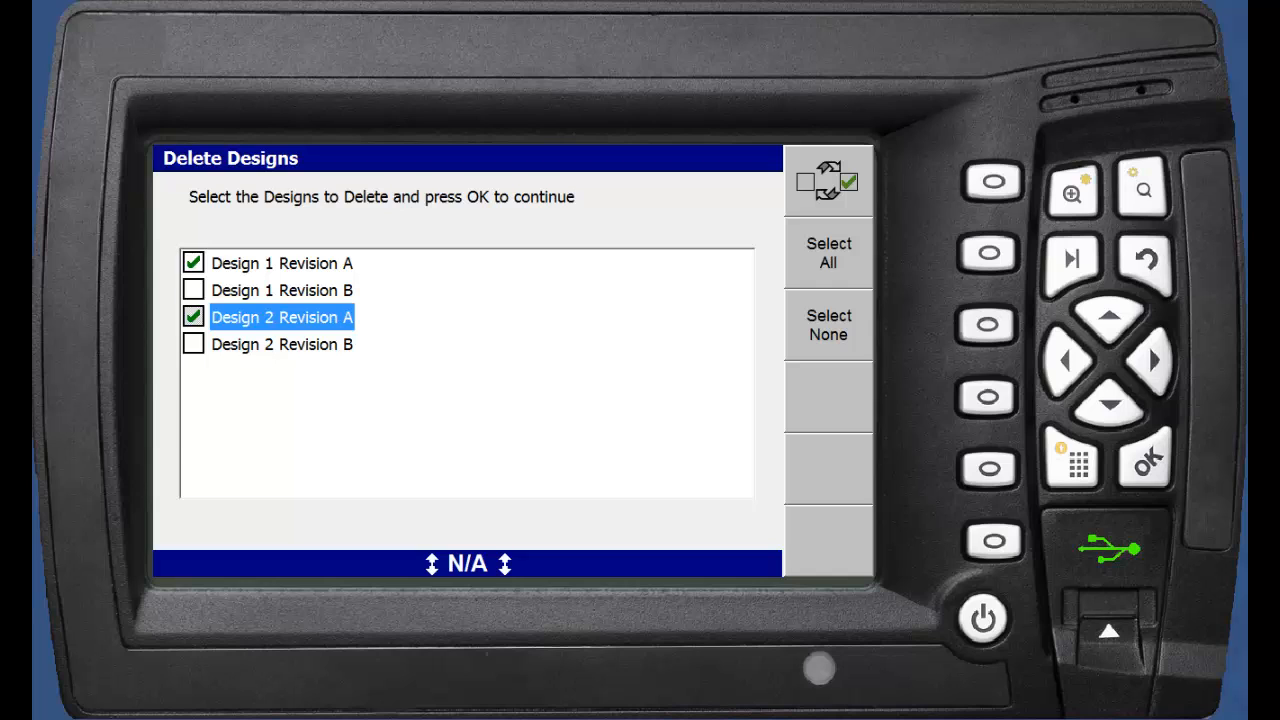
click(1144, 462)
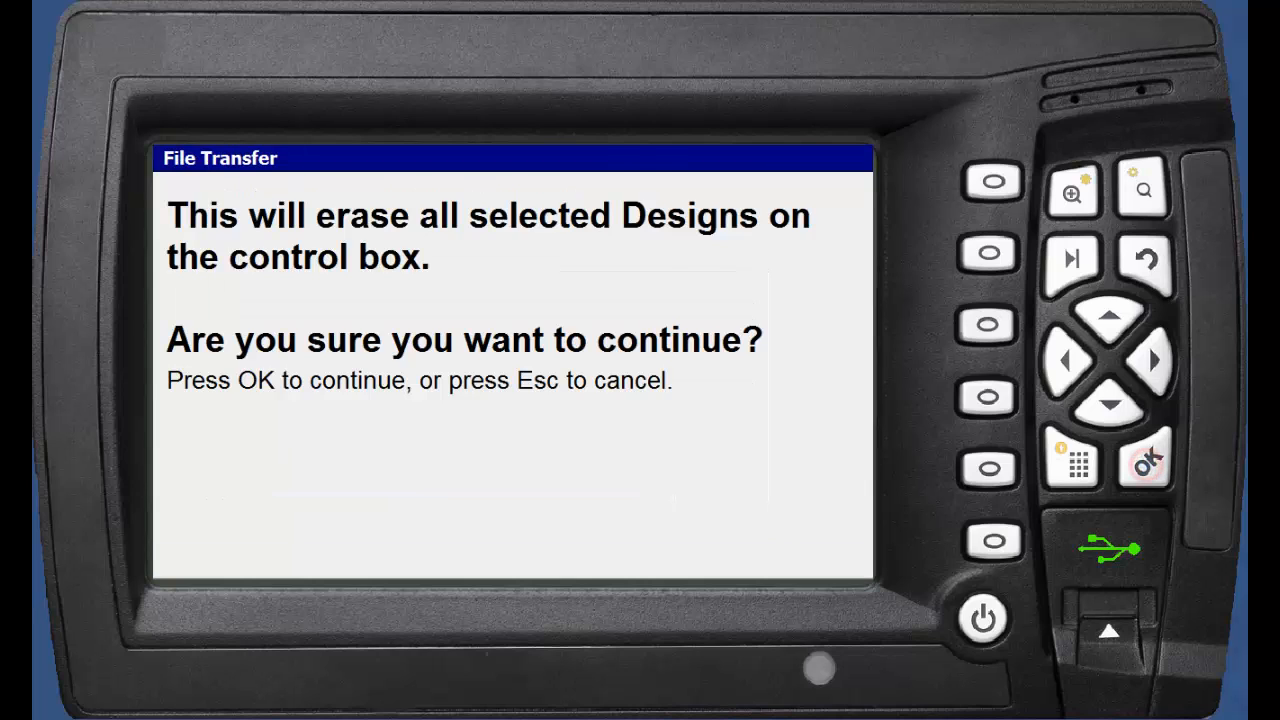
- Confirm the erase, dismiss Operation complete, and show Select Design listing Revision B designs
click(1144, 464)
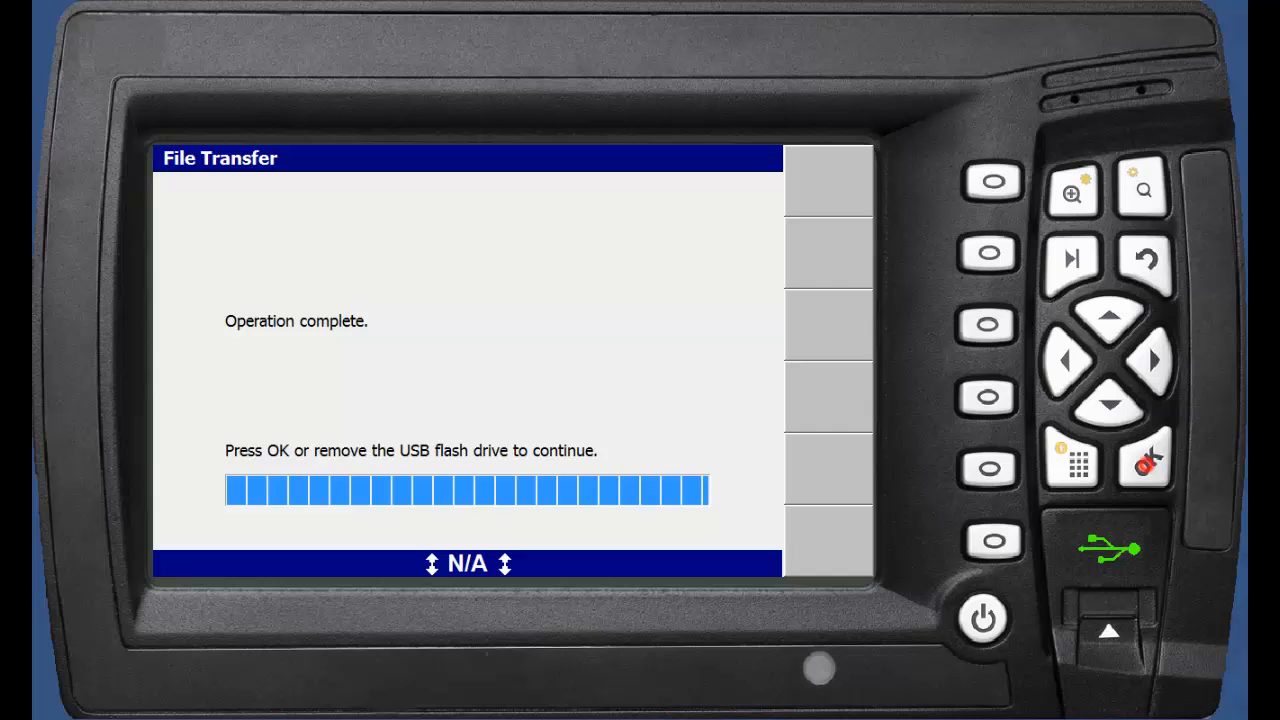
click(1144, 462)
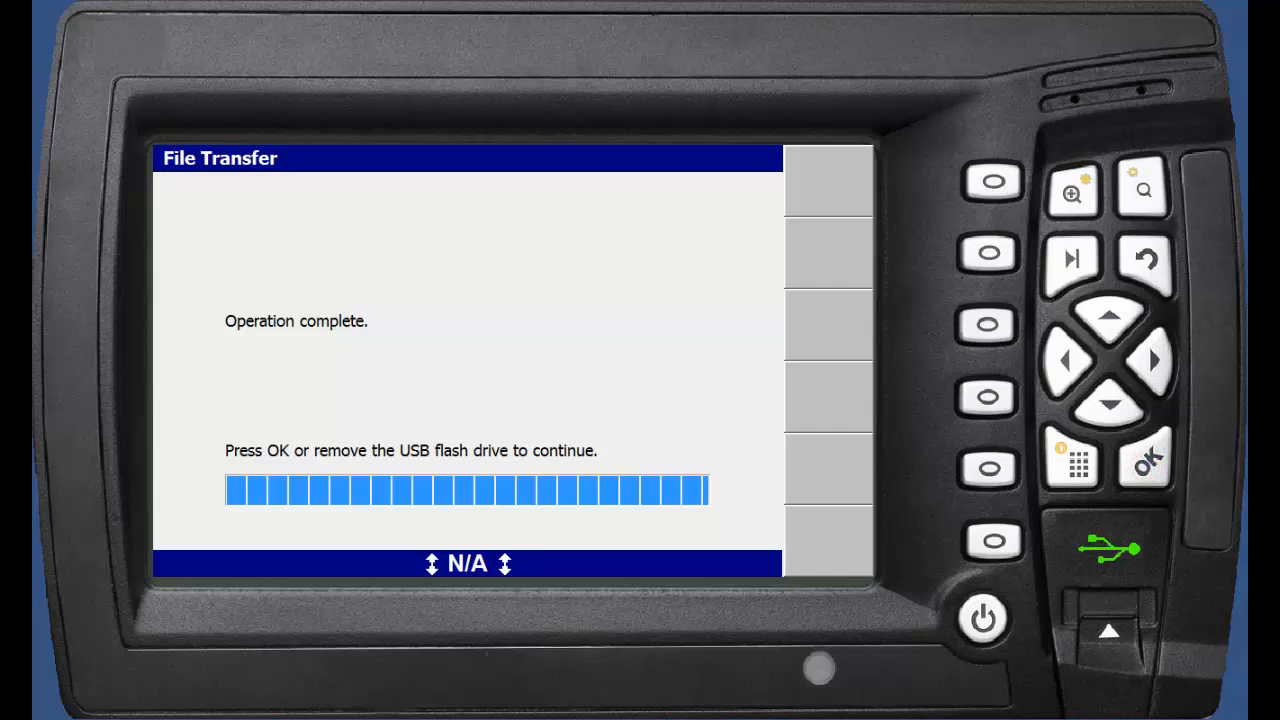
click(1144, 460)
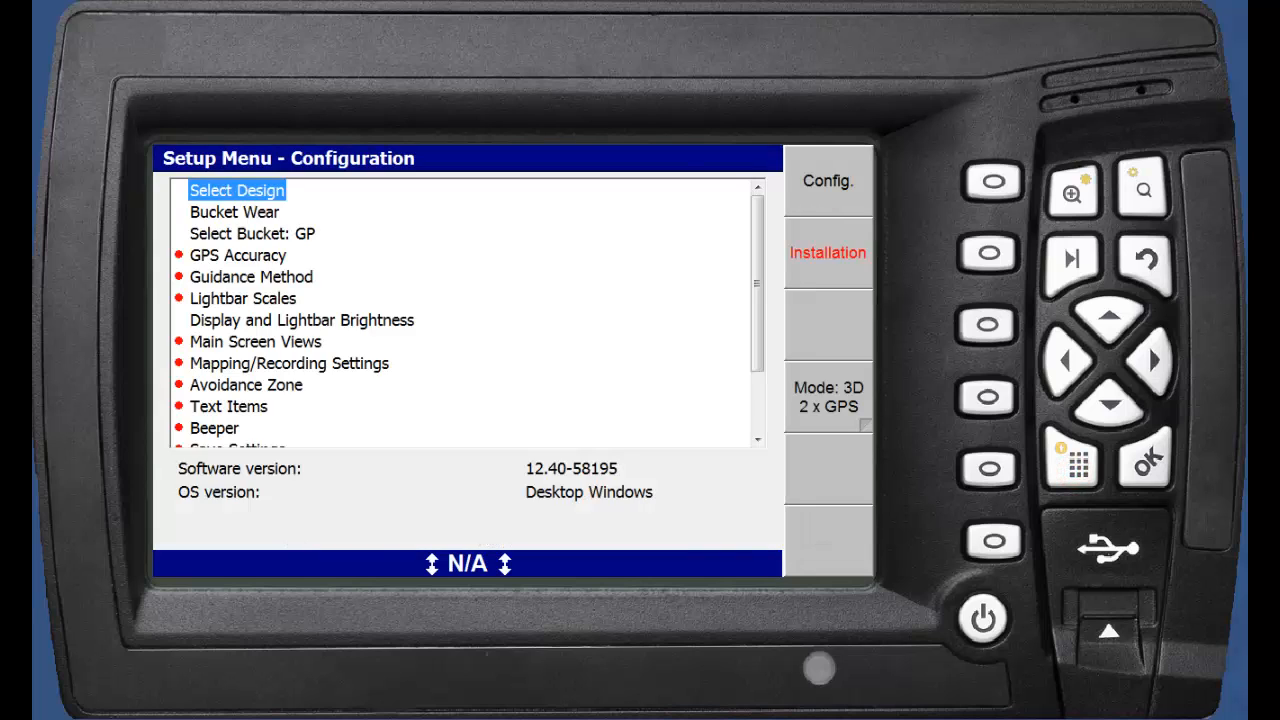
click(236, 190)
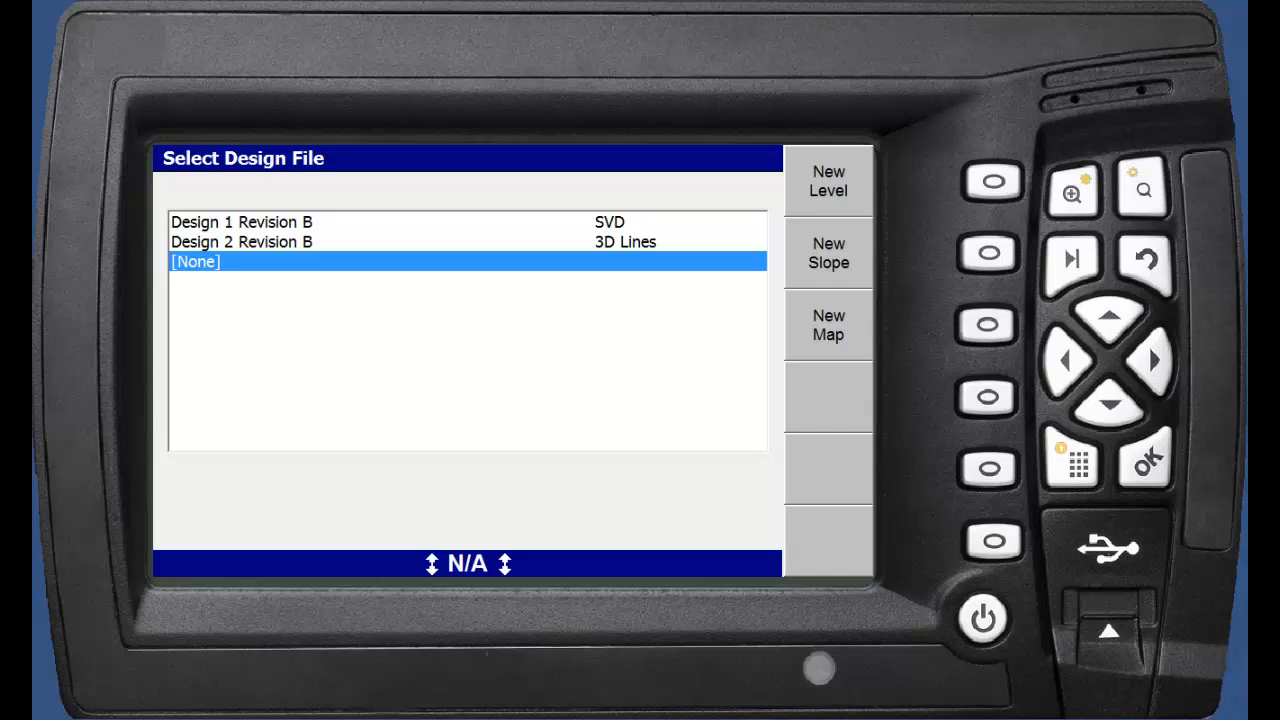